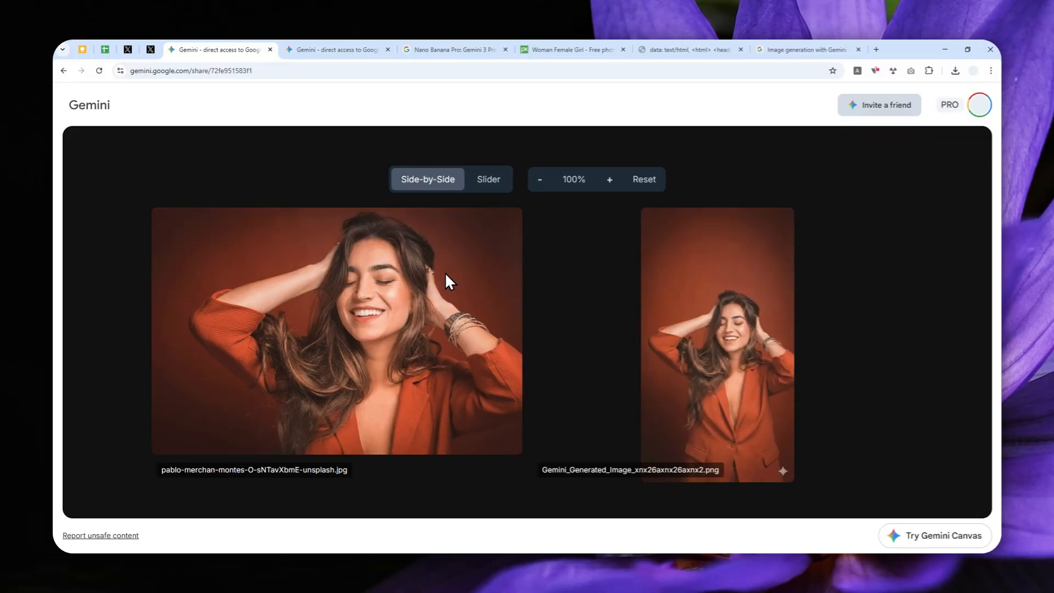
mouse_move(286, 289)
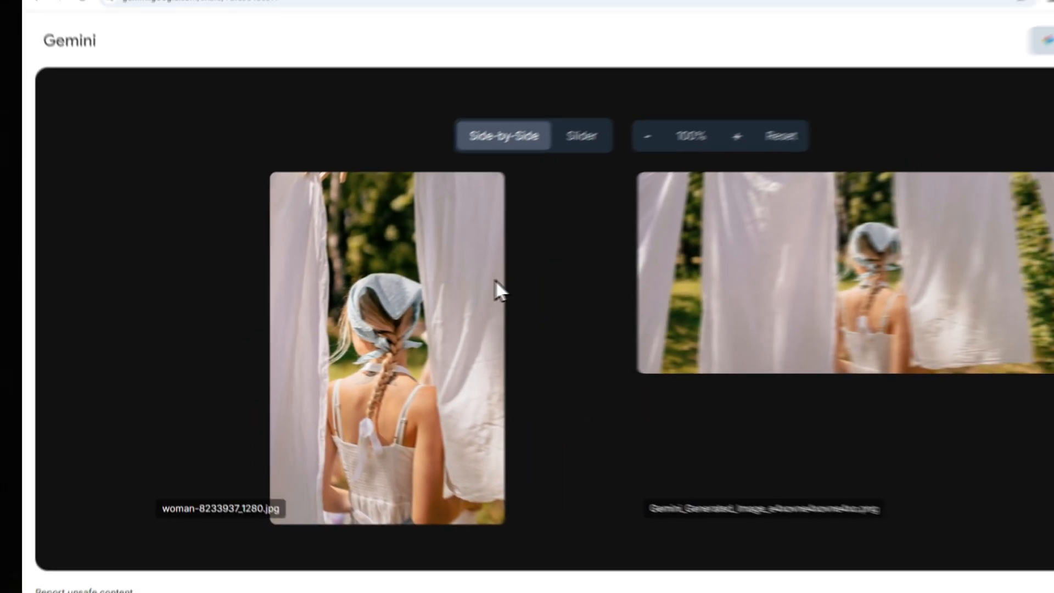
Step: Review the braided-woman before-and-after example, then bring up the Nano Banana Pro article
click(738, 135)
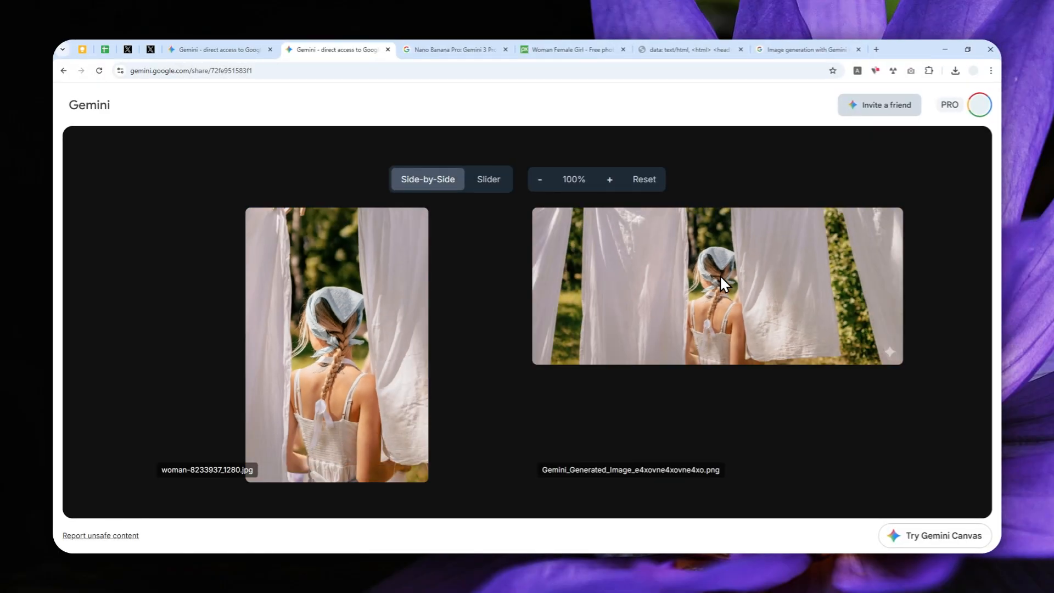
mouse_move(708, 279)
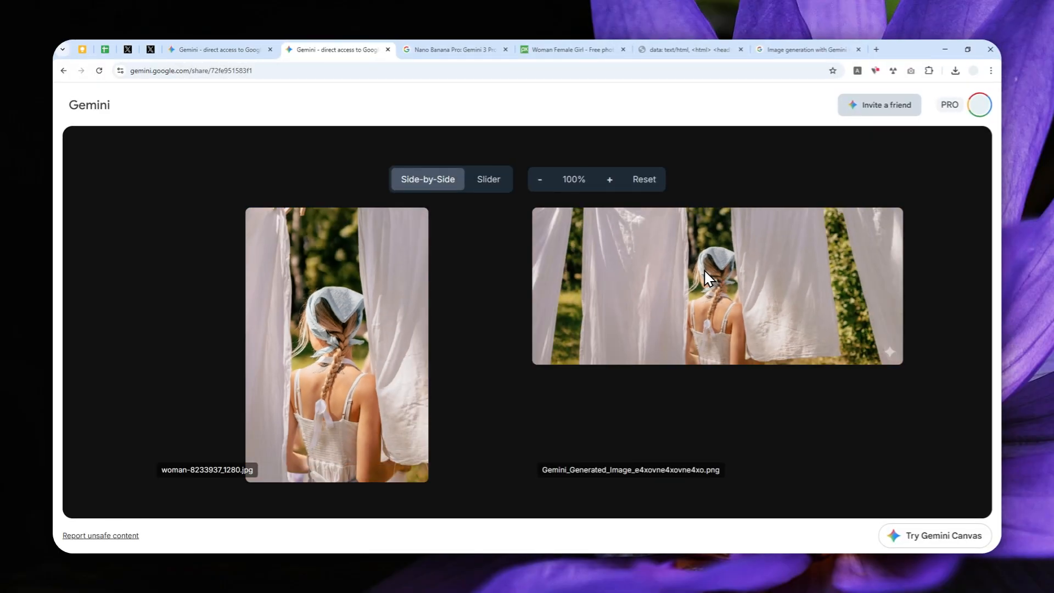
mouse_move(637, 286)
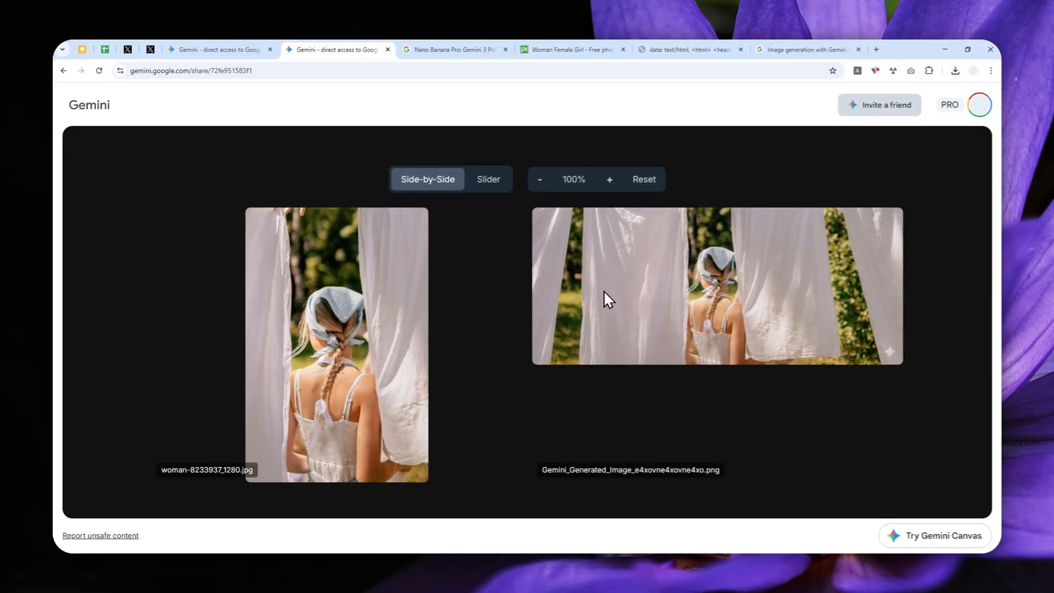
mouse_move(713, 299)
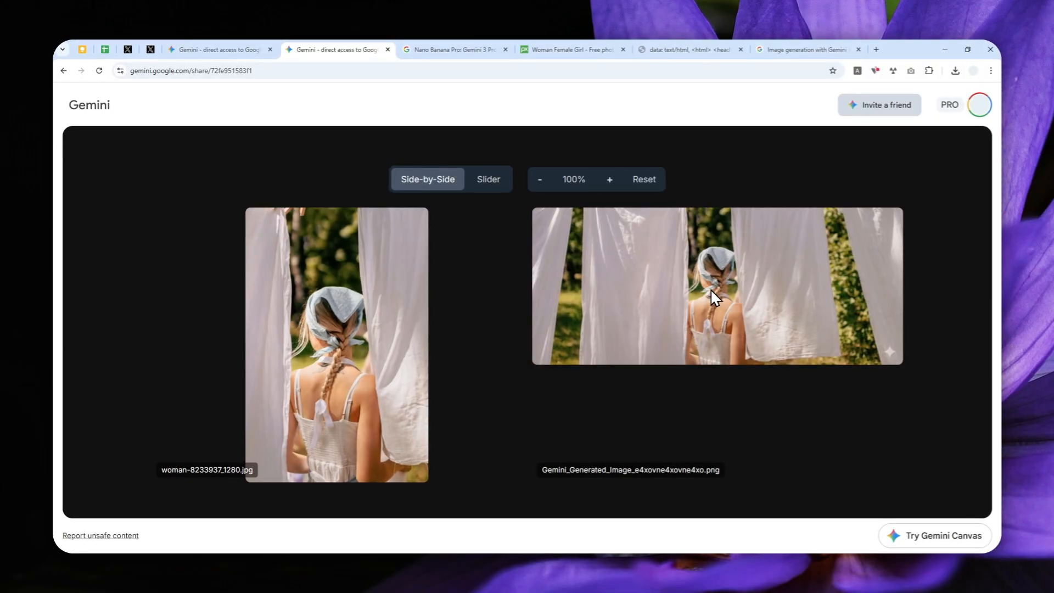
mouse_move(714, 295)
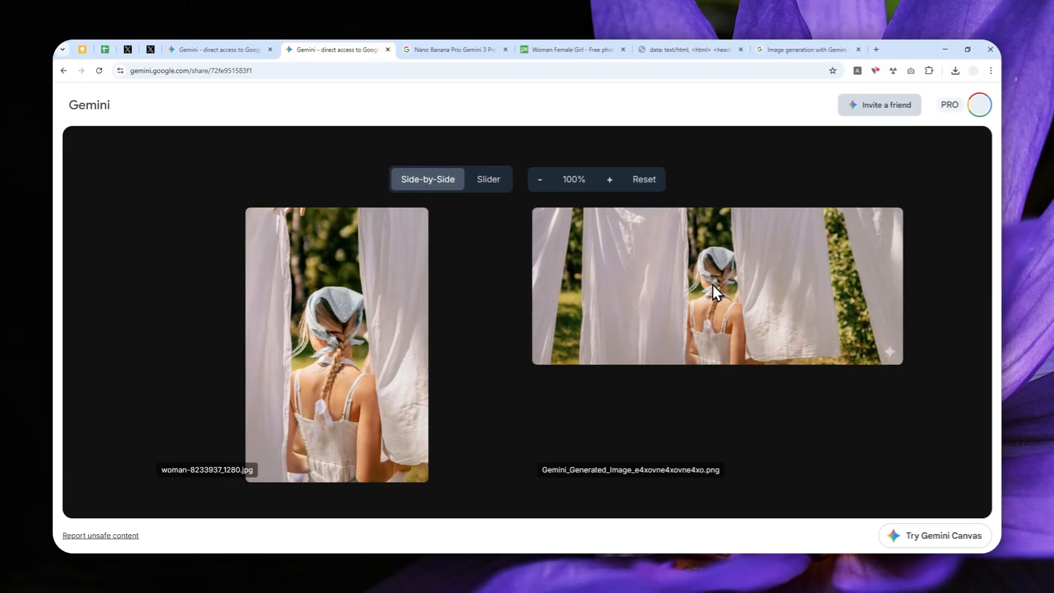
mouse_move(693, 290)
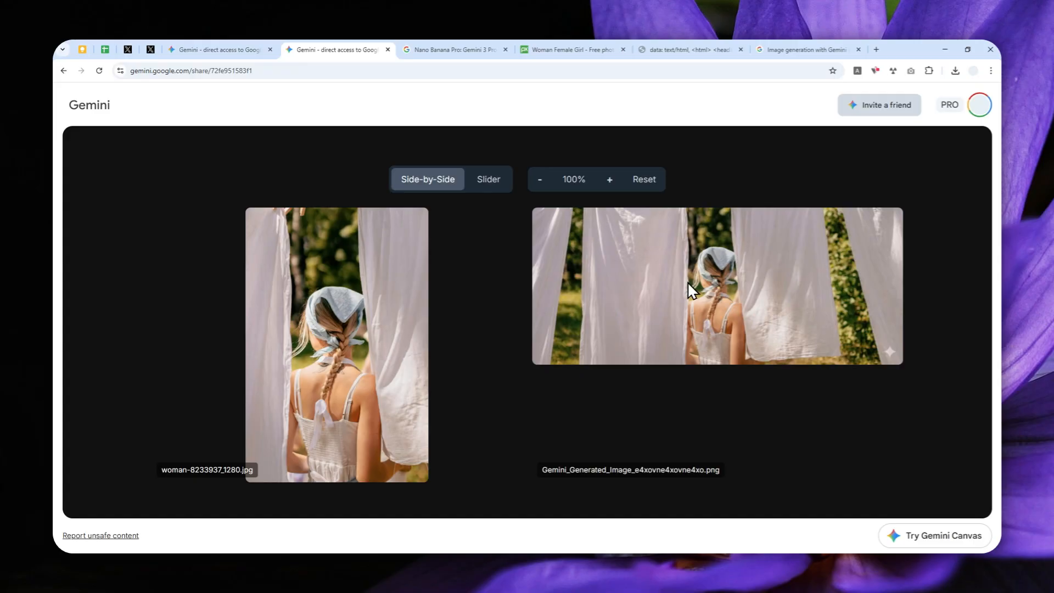
click(456, 50)
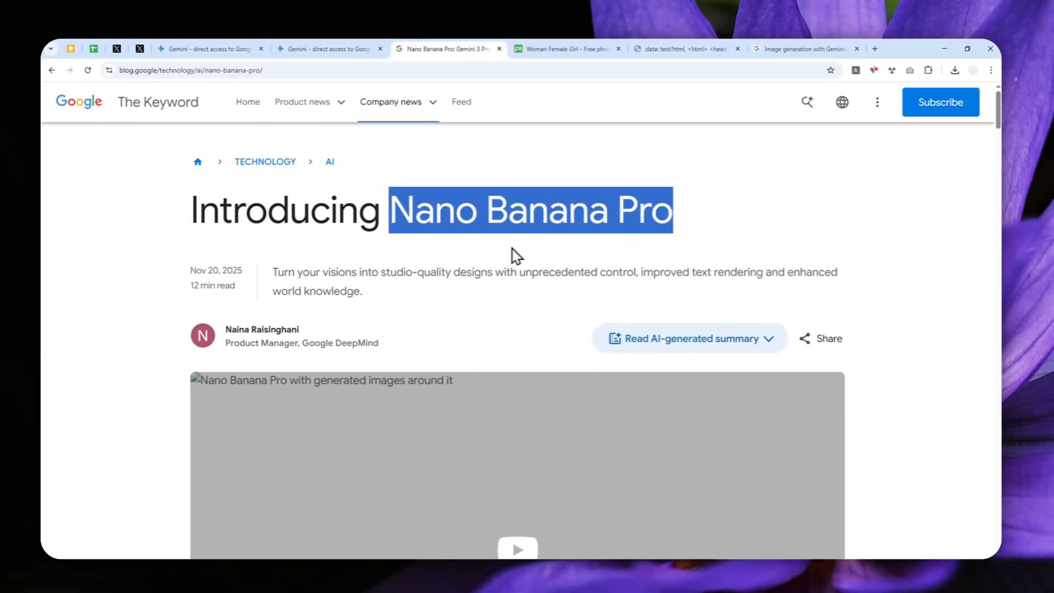
Step: Return to the shared original-versus-widescreen comparison example
click(333, 50)
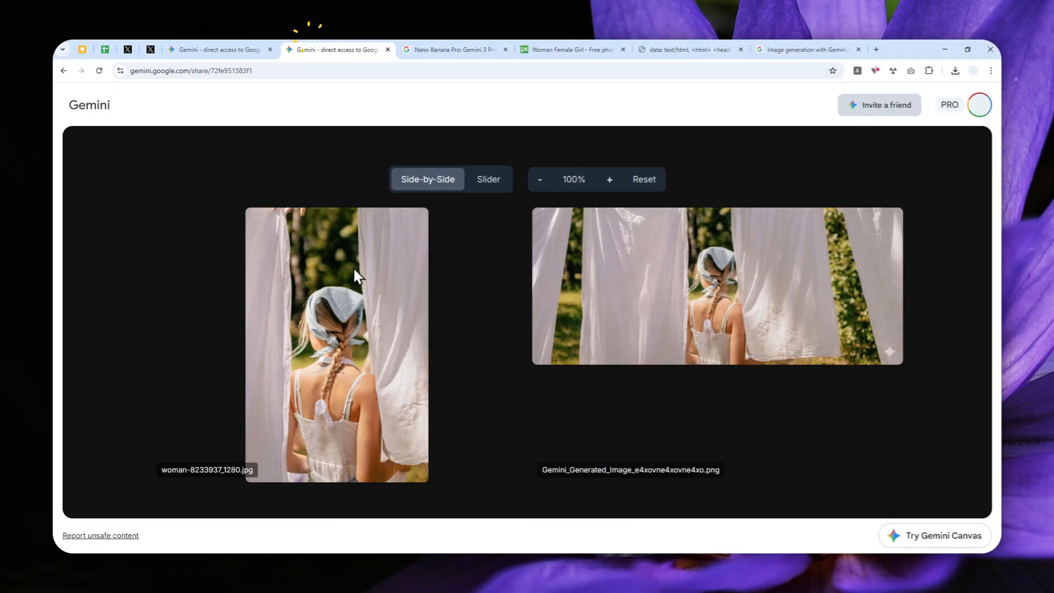
mouse_move(370, 363)
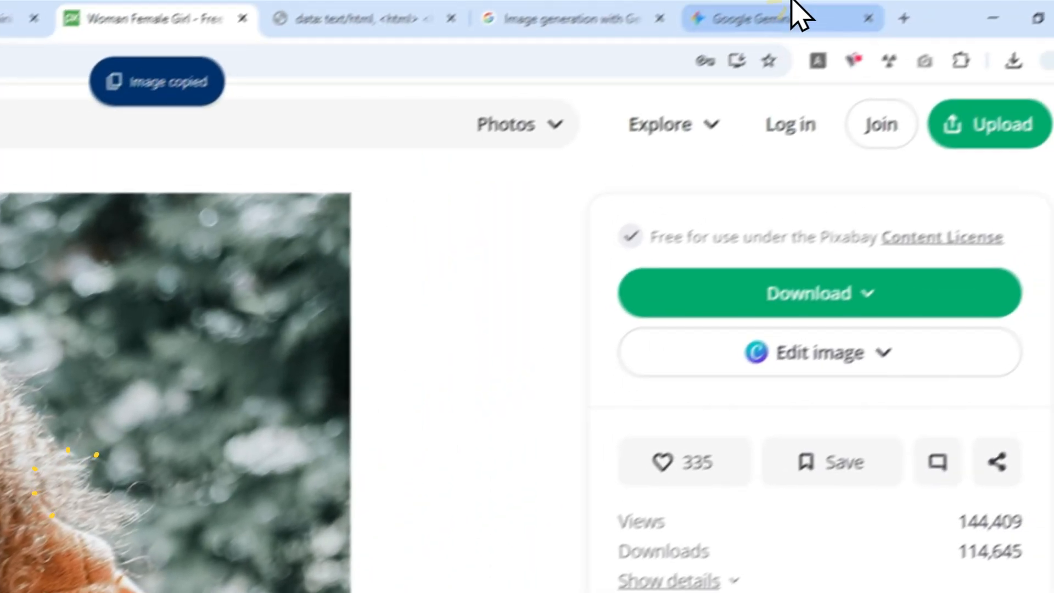
Step: Return to the Gemini chat and paste the copied woman photo into a new request
click(773, 19)
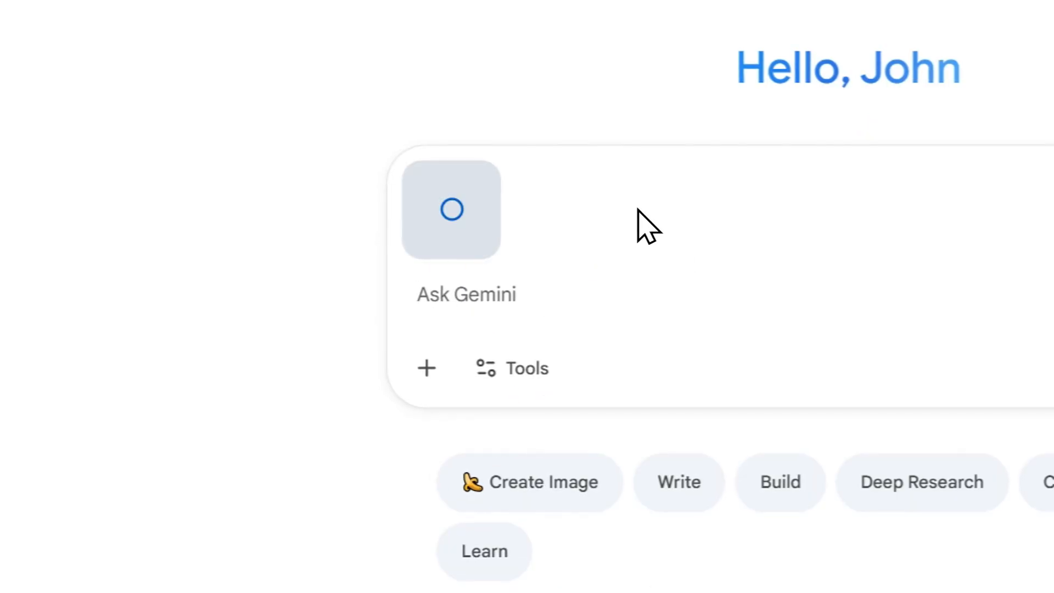
click(426, 368)
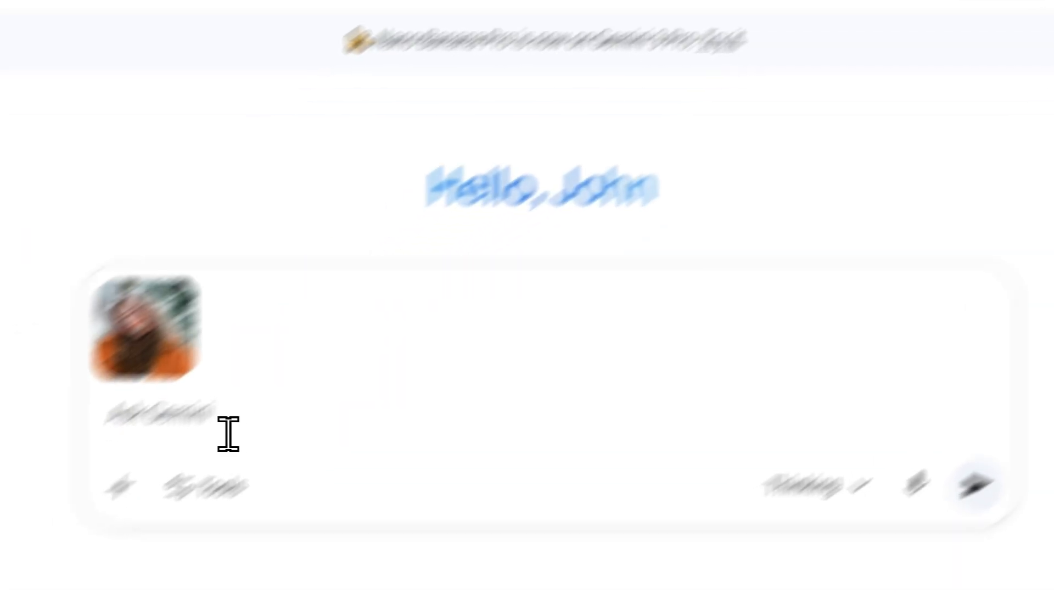
Step: Write the aspect-ratio prompt preserving pose, lighting and zoom, with the [ASPECT RATIO] placeholder selected
text(Change the aspect ratio of this picture to [ASPECT RATIO] while preserving the same visual information like expression, pose, style, lighting, etc. The goal is imagining the picture if it was captured or created in the new aspect ratio. Do not change the zoom level.)
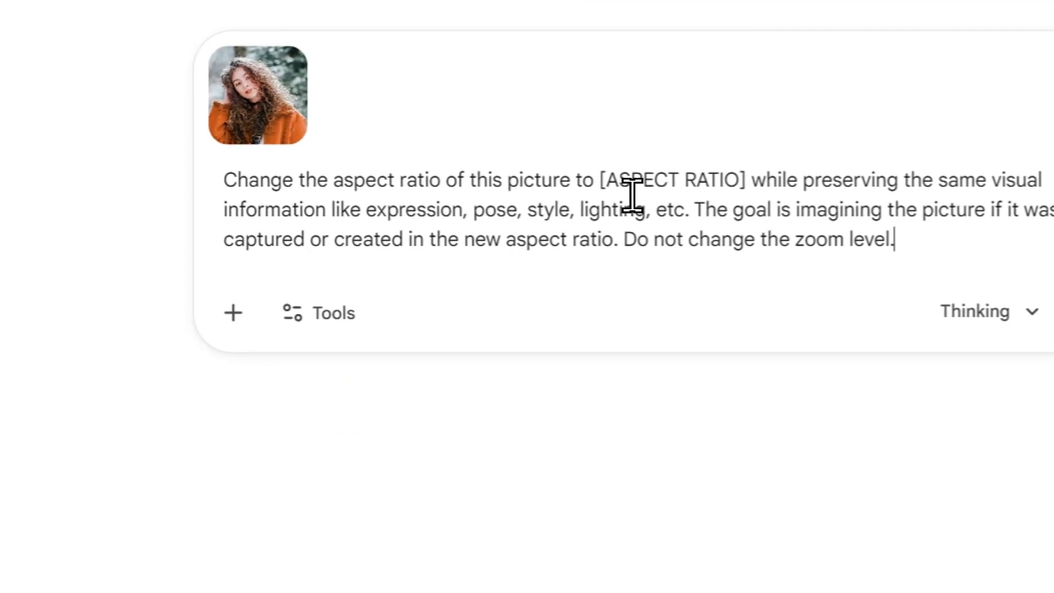
double_click(670, 179)
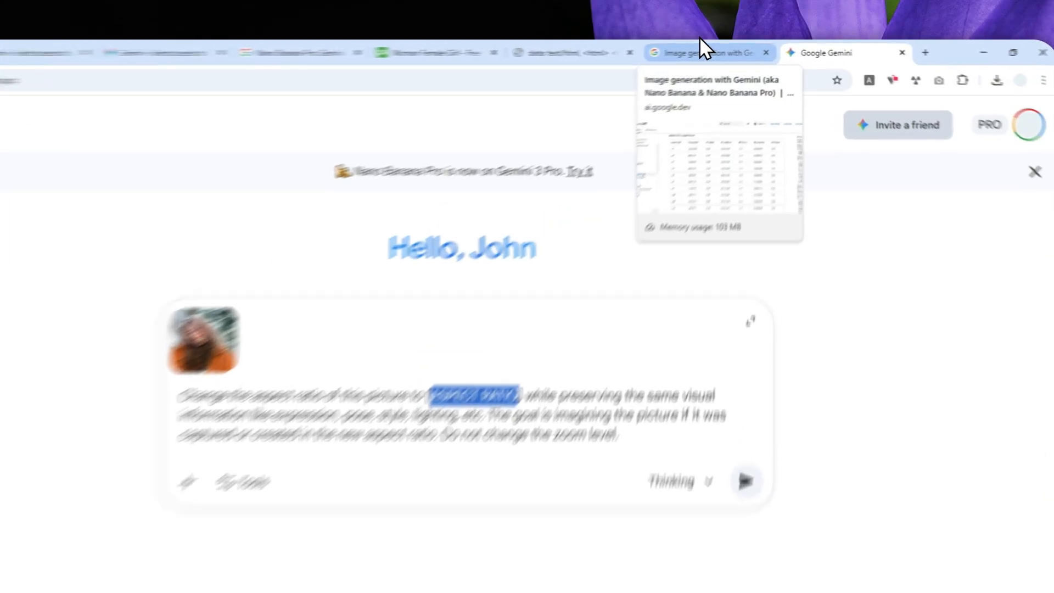
Step: Check the supported aspect ratios table in the Gemini image generation docs
click(706, 52)
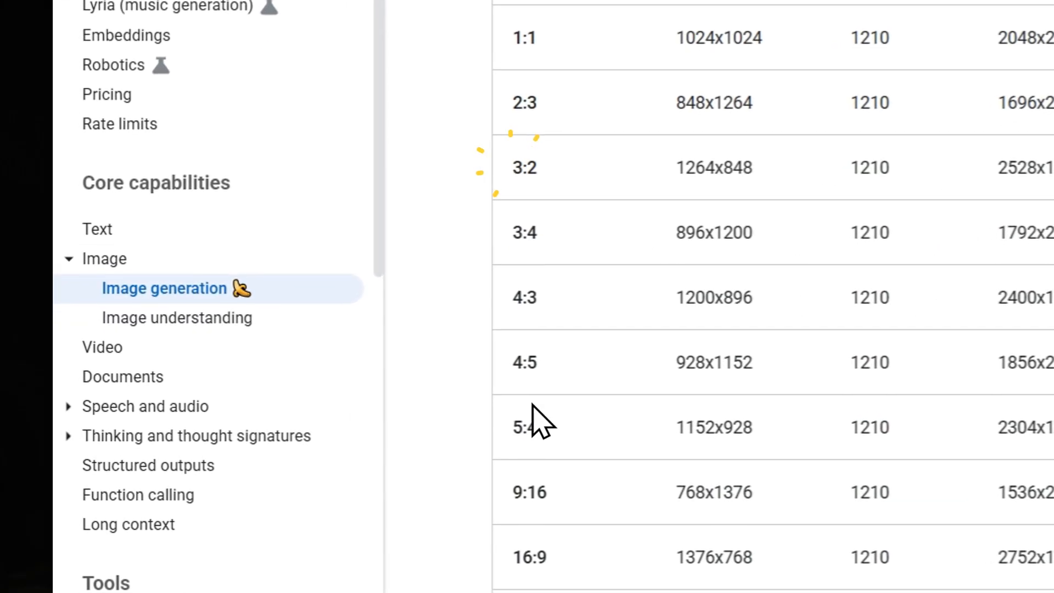
scroll(down, 3)
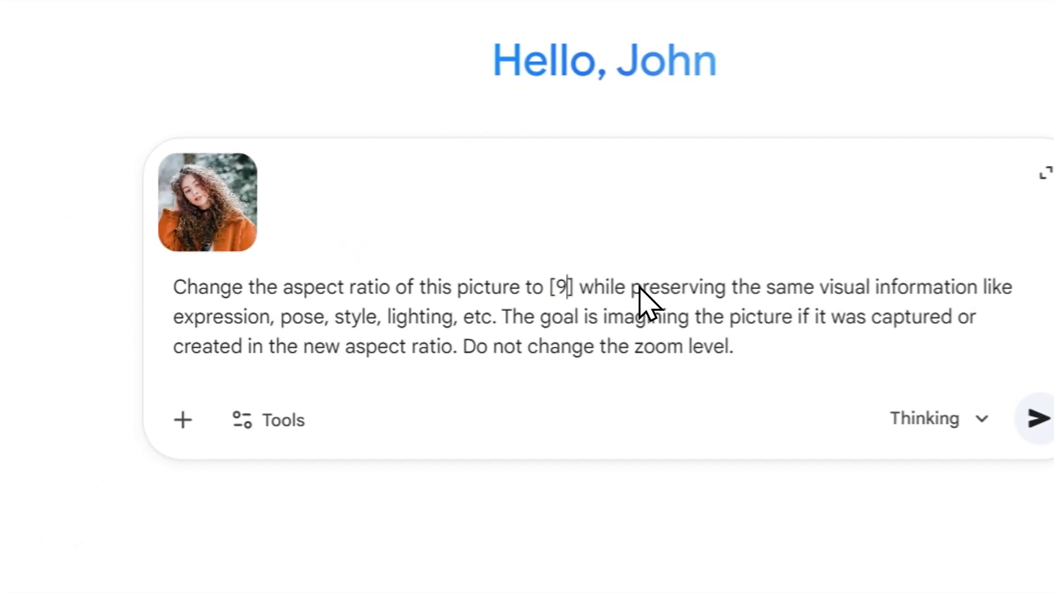
Step: Complete the ratio as 9:16 and send it as a Create image request on Thinking with 3 Pro
text(:16)
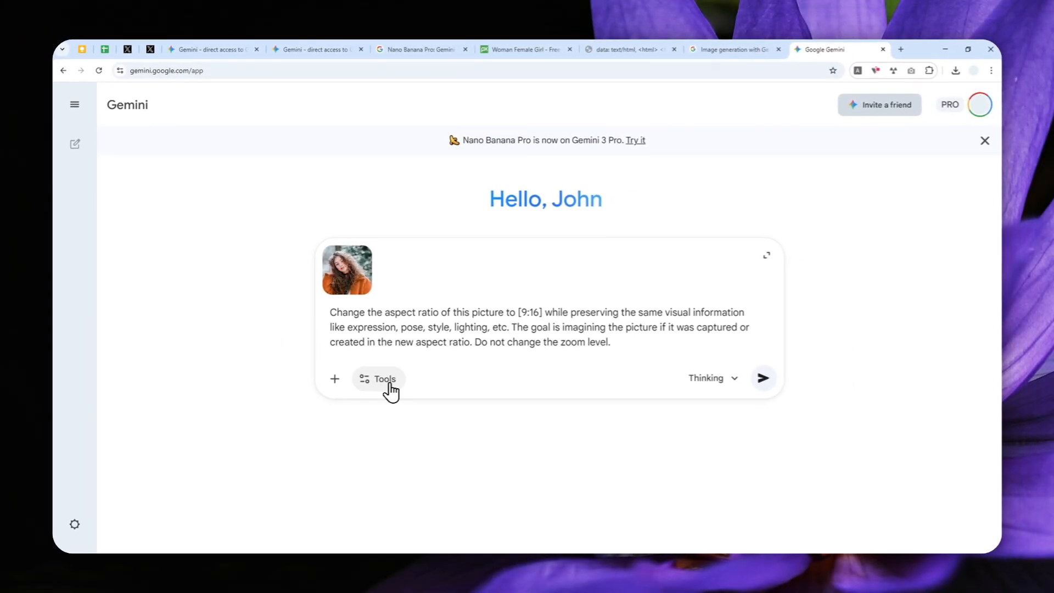
click(378, 377)
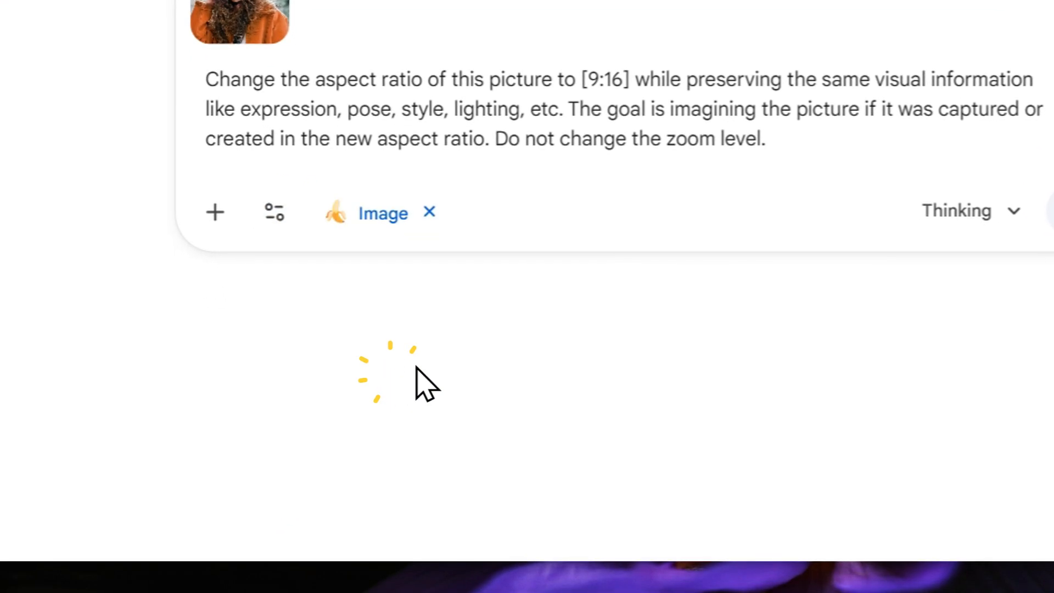
click(970, 211)
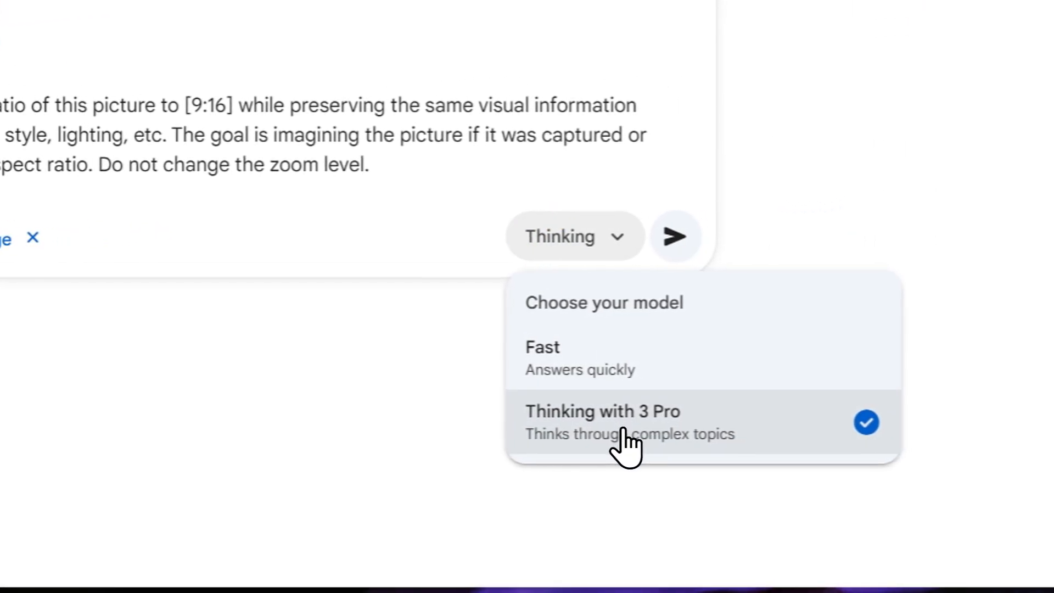
click(602, 422)
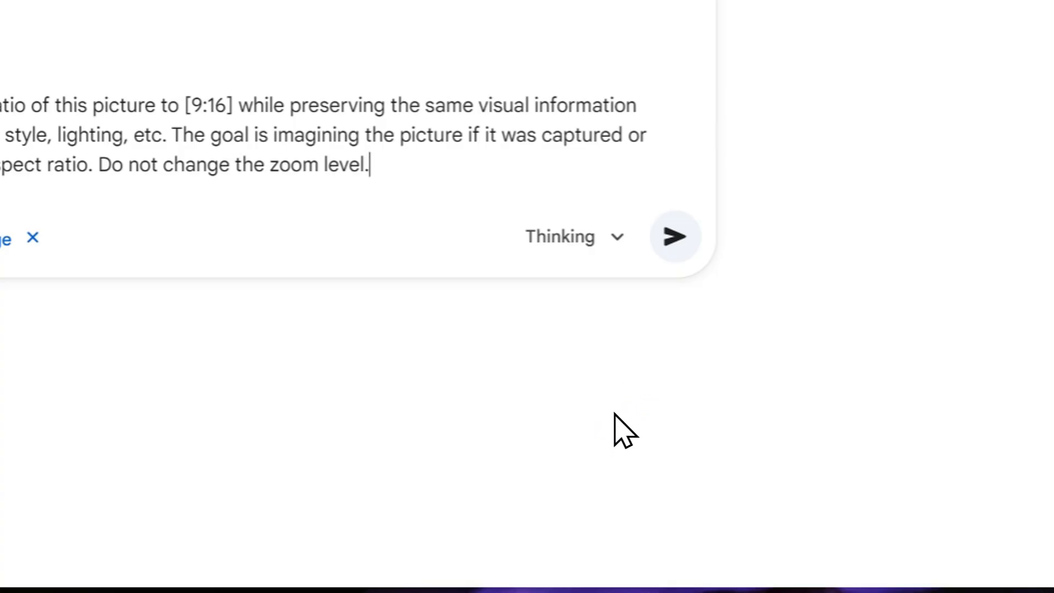
mouse_move(642, 377)
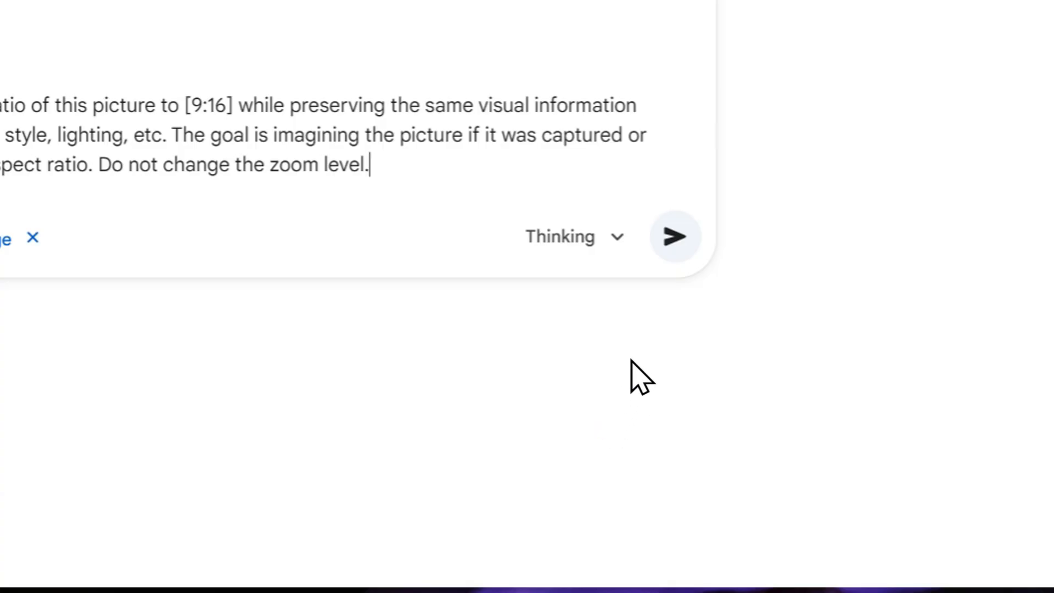
click(677, 236)
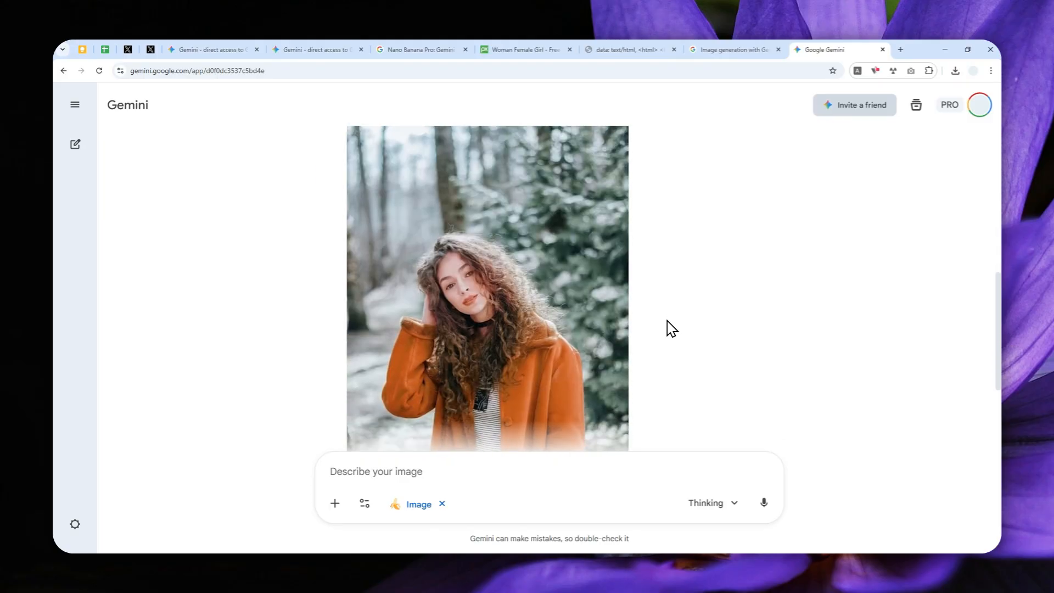
Step: View the generated vertical 9:16 portrait of the woman at full size
click(488, 289)
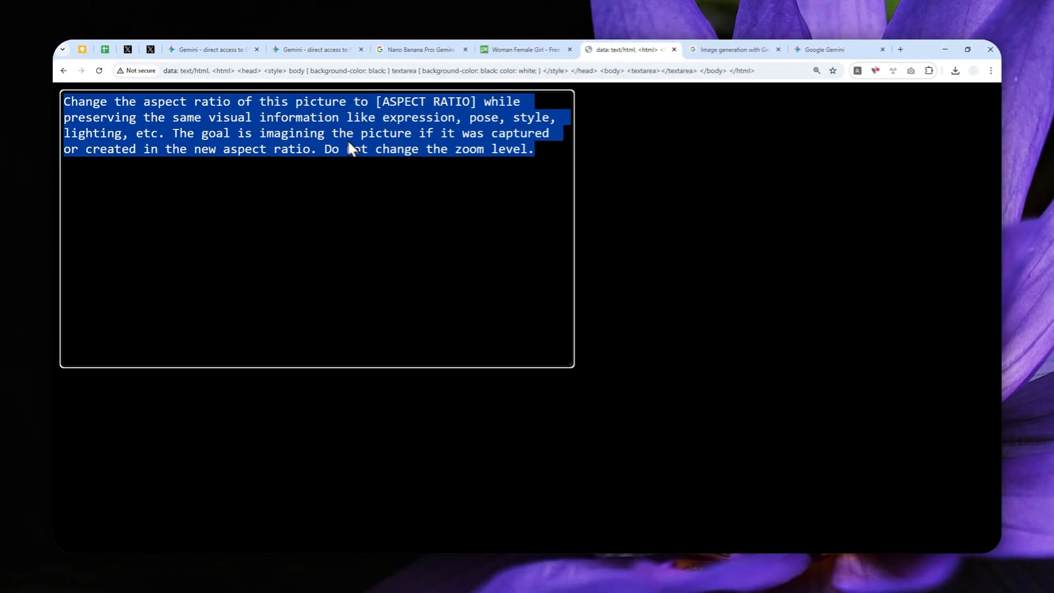
click(830, 49)
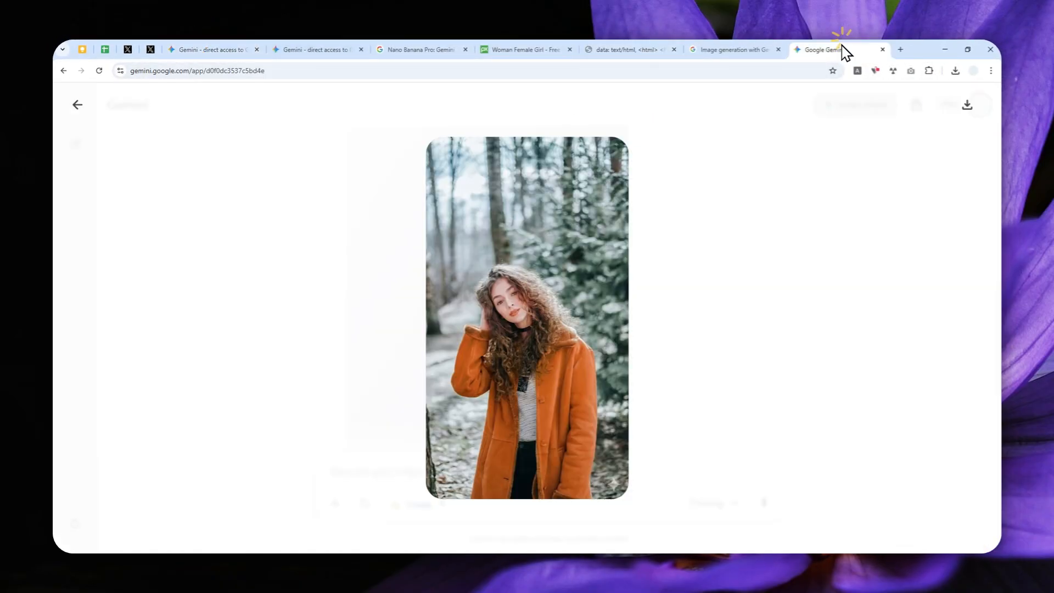